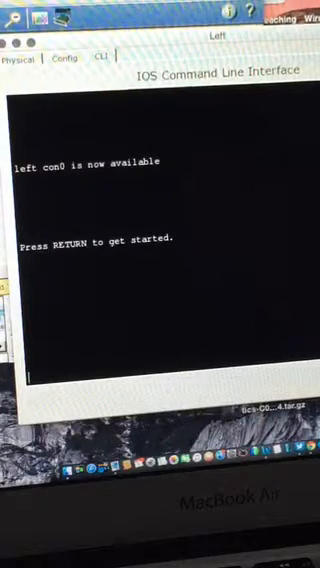
Start the left router's console and begin a show running-config command.
key(Return)
text(ena)
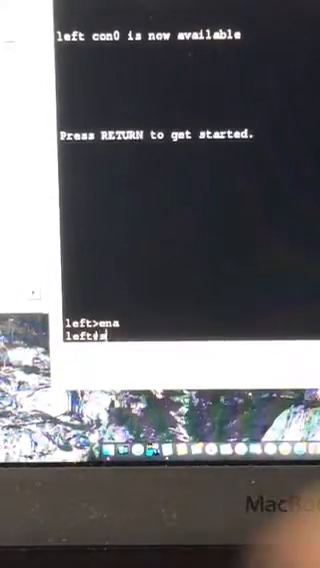
text(sh run)
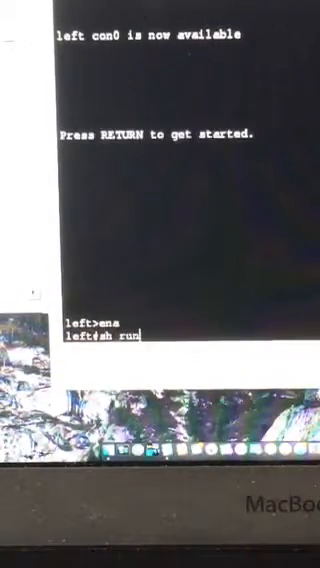
Page through the left router's running config to the end, confirming RIP v2 on 1.0.0.0 and 33.0.0.0.
key(Return)
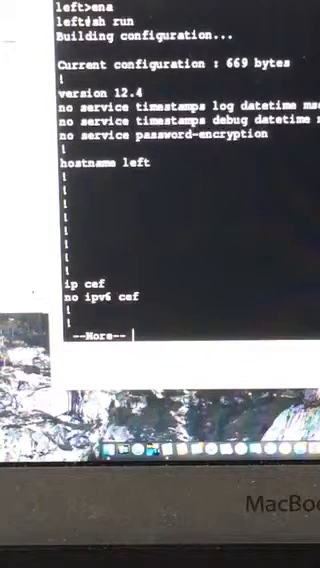
key(space)
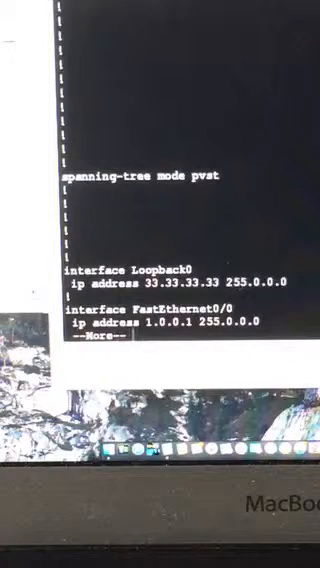
key(space)
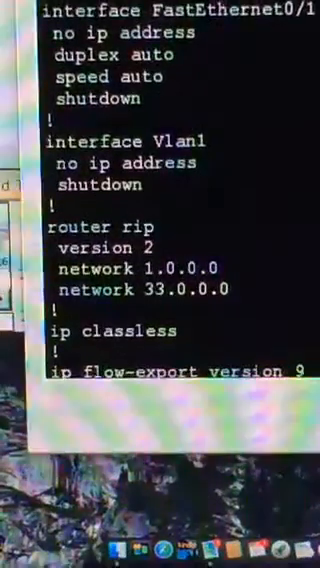
scroll(down, 3)
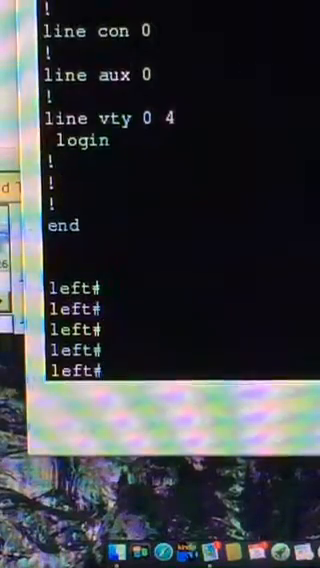
Run an extended IP ping from left to the 99.99 address with repeat count 1000, defaults otherwise.
text(ping)
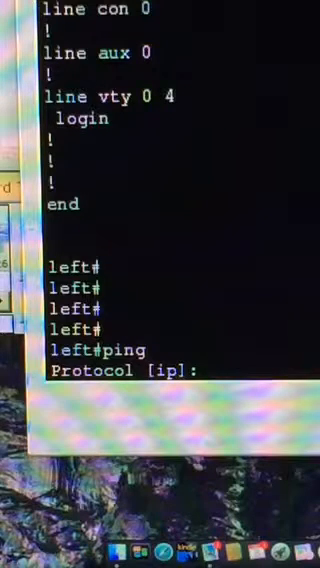
key(enter)
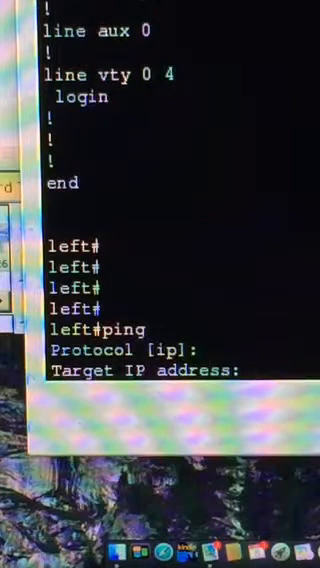
text(99)
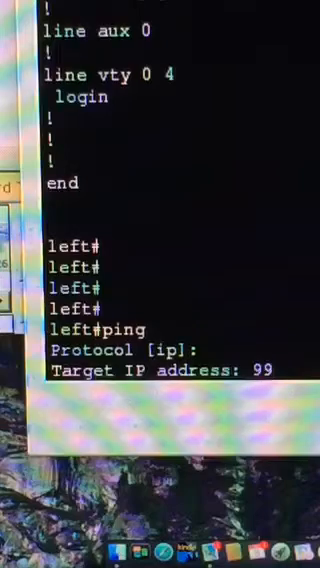
text(99.9)
text(1)
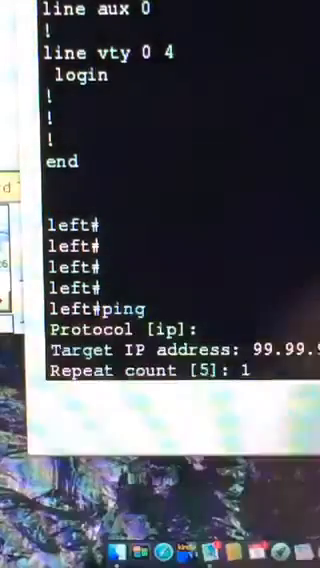
text(000)
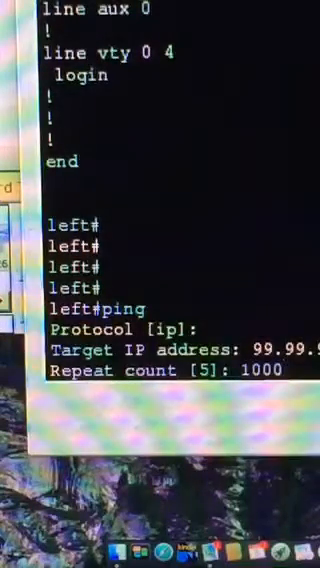
key(enter)
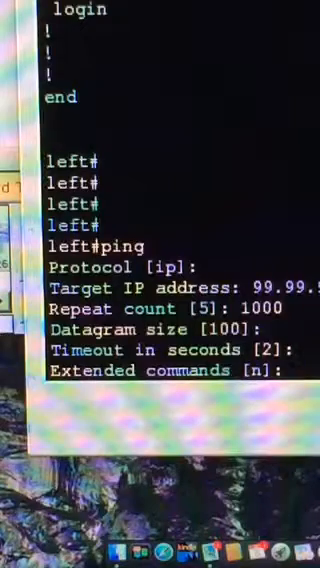
key(Return)
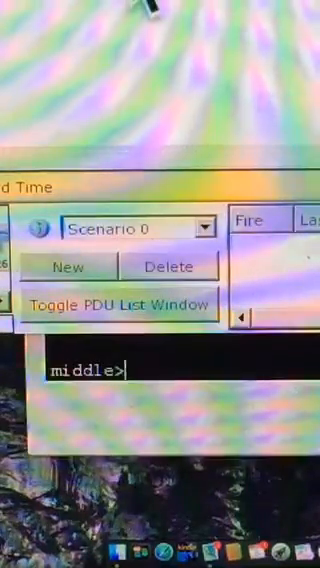
On middle, enter privileged and config modes and issue no router rip.
text(ena)
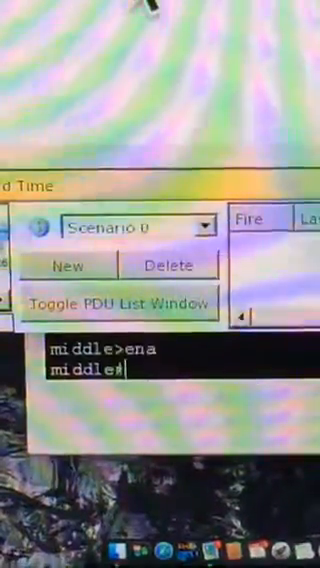
text(conf t)
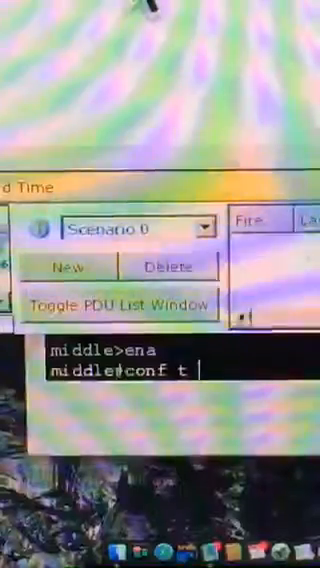
text(no ron)
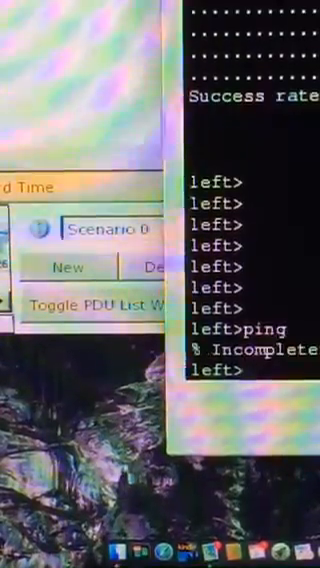
Enter enable on the middle router's restarted console session.
text(en)
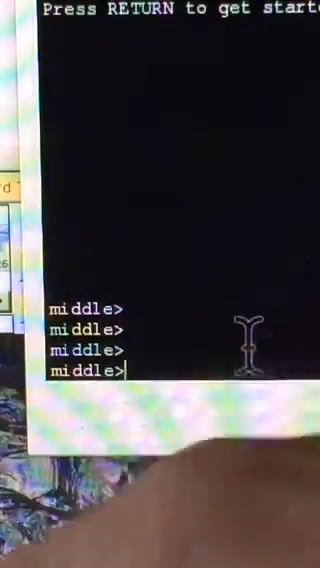
Enter privileged mode on middle and page through its full running configuration.
text(ena)
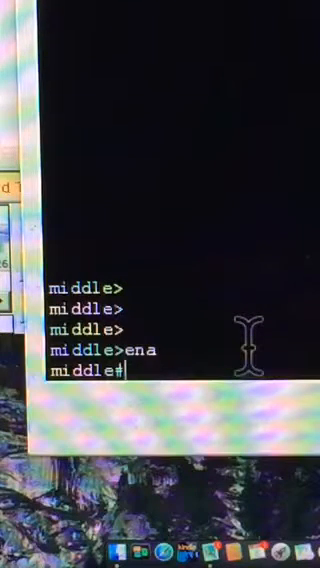
text(sh r)
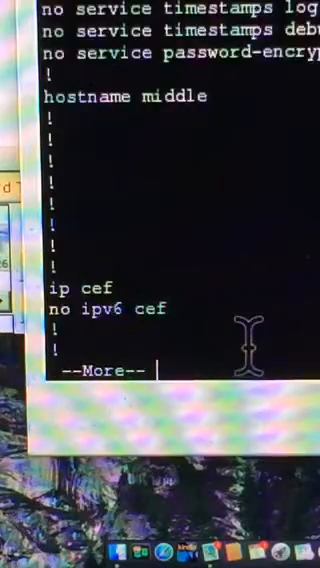
key(space)
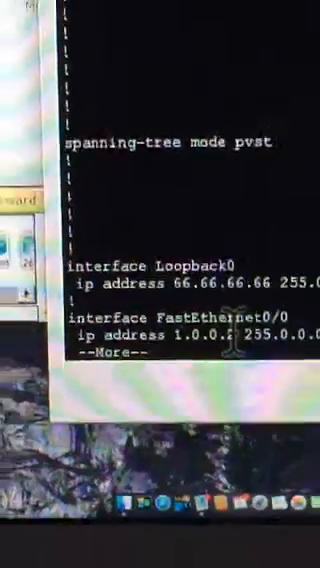
key(space)
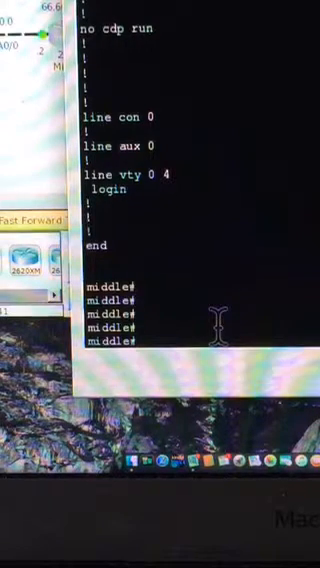
Enter config mode on middle and create router rip with version 2.
text(conf t)
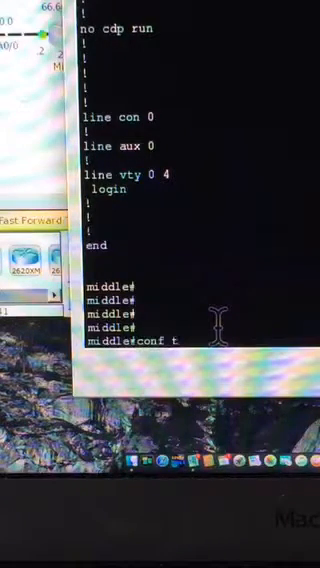
key(enter)
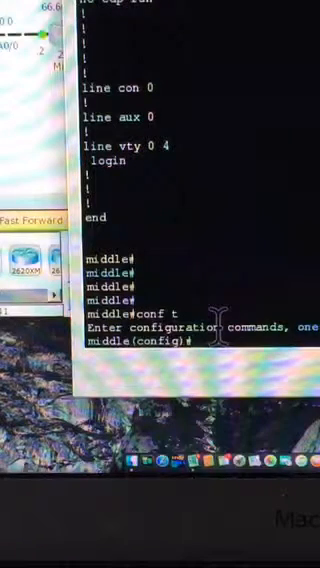
text(router)
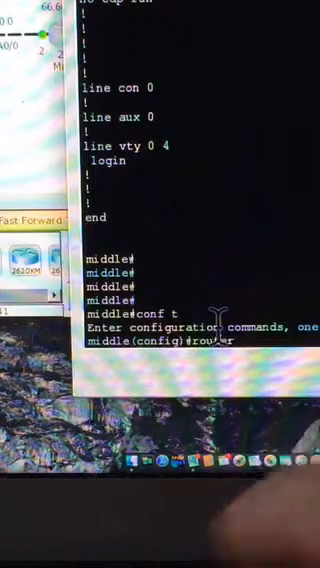
text(rip)
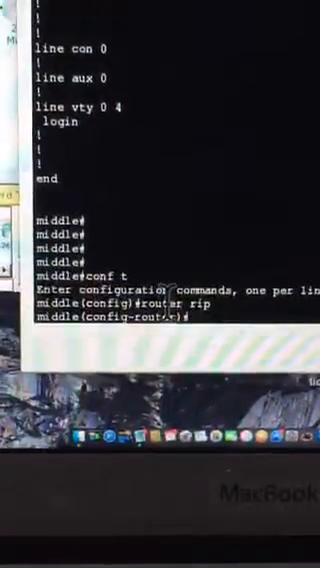
text(ver)
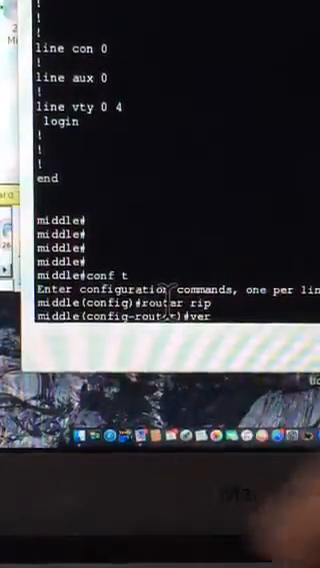
text(version 2)
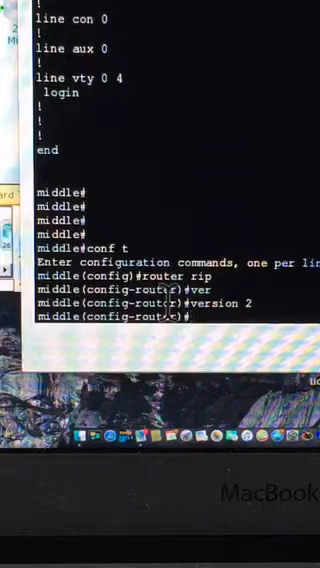
Advertise networks 66.0.0.0, 2.0.0.0 and 1.0.0.0 under RIP and end configuration.
text(net)
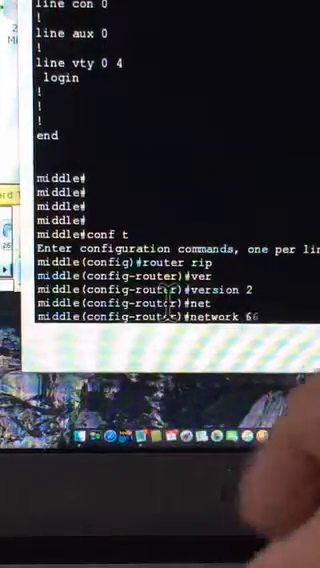
text(.0.0.0)
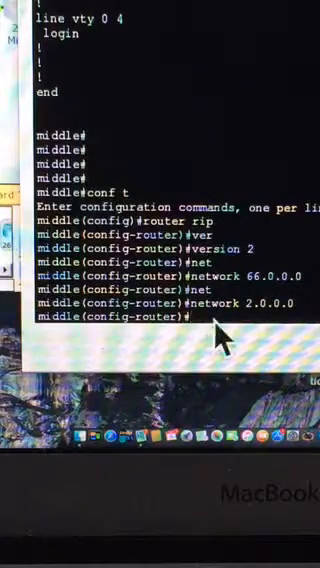
text(network 2.)
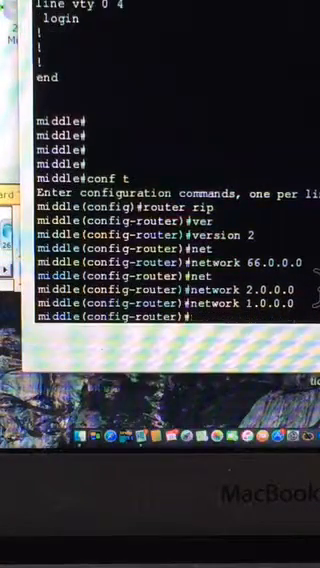
text(end)
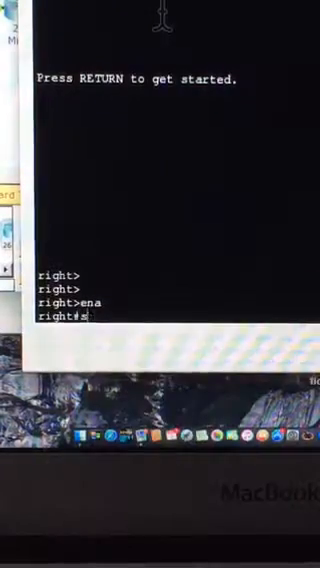
Show the right router's IP routing table before pinging 99.99.99.99.
text(sh ip)
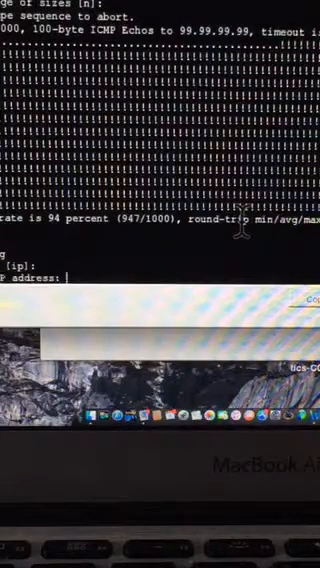
Launch an extended ping to 99.99.99.99 with a repeat count of 500.
text(99.)
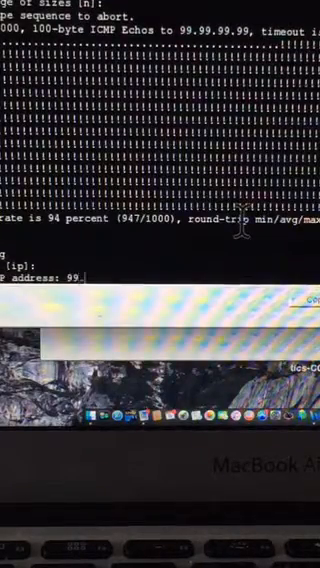
text(99.99.99)
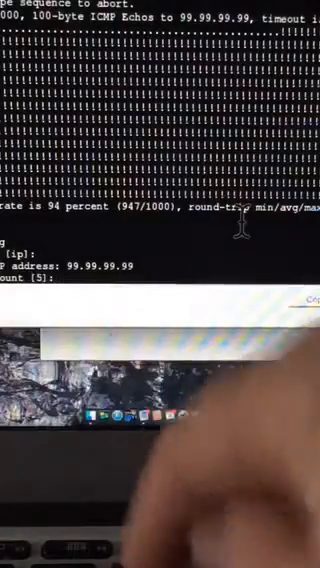
text(500)
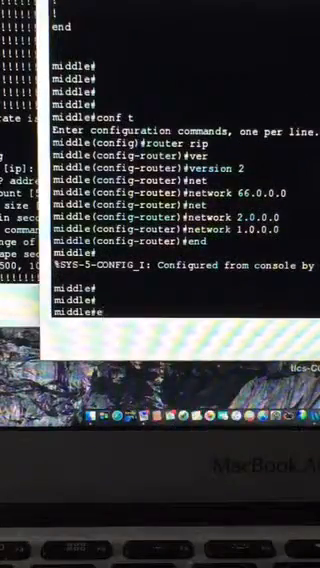
In middle's config mode, remove RIP with no router rip and end.
text(n)
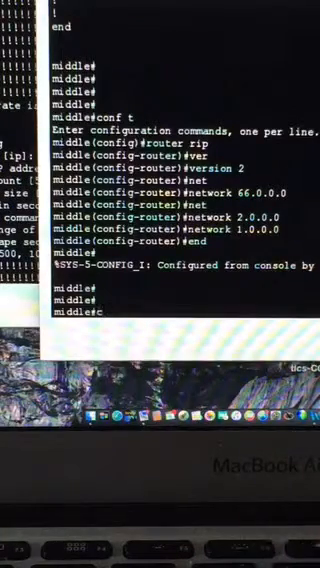
text(onf t)
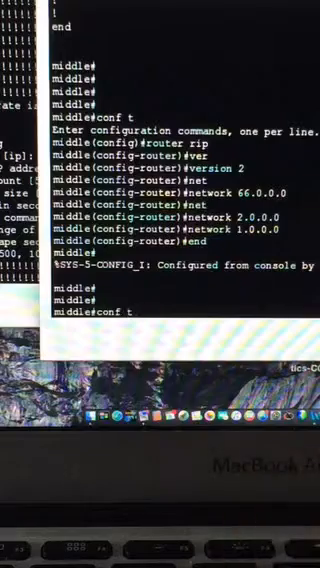
text(no)
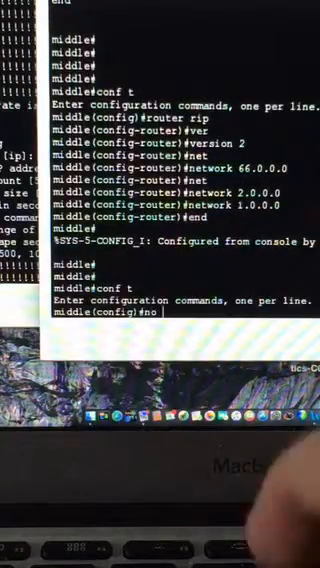
text(router)
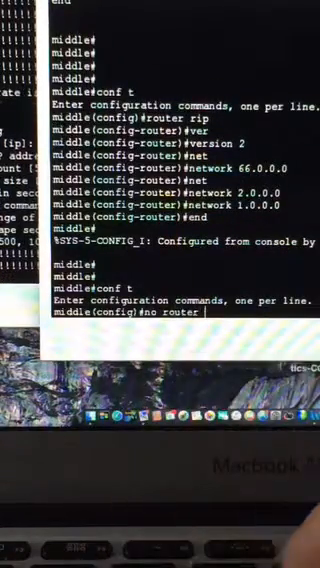
text(rip)
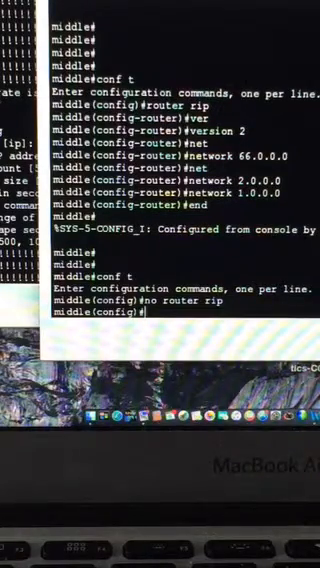
text(end)
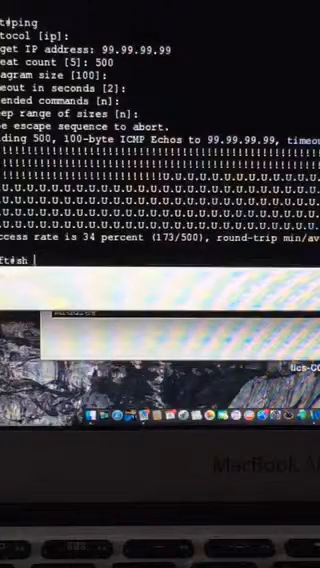
Enter 'show ip route' after the 34-percent extended ping to 99.99.99.99 completes.
text(ip r)
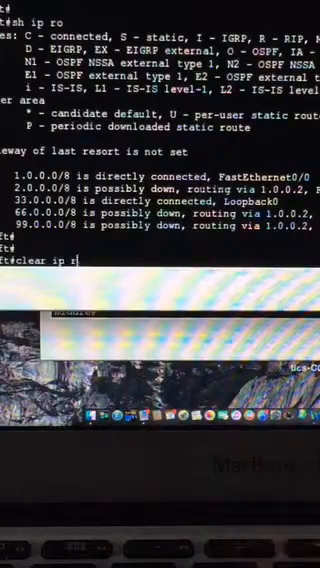
Attempt 'clear ip routes *', get invalid input, then retype 'clear ip route'.
text(outes *)
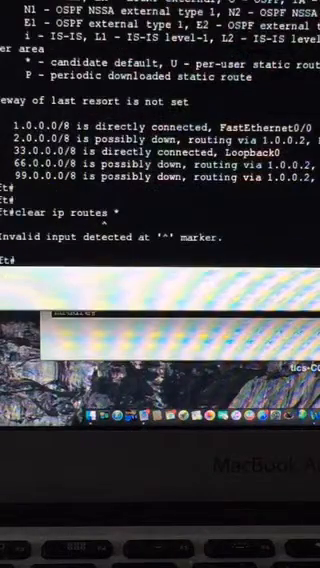
text(clear ip route)
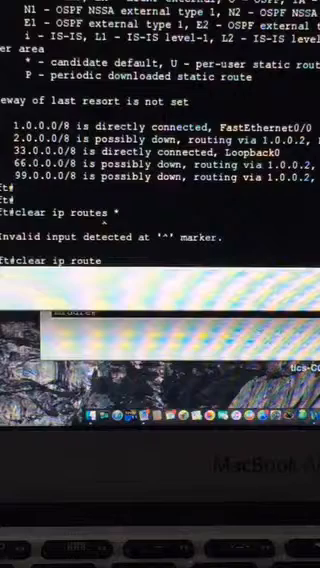